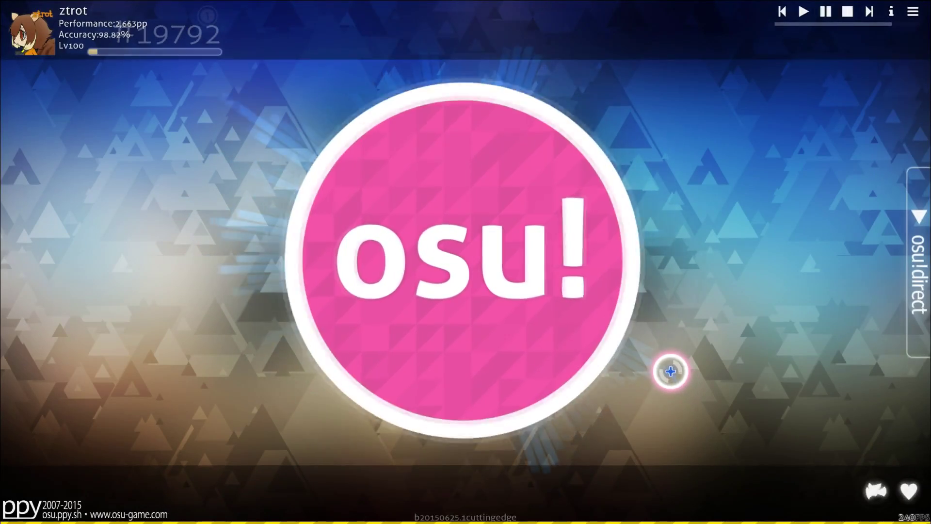
{"action": "mouse_move", "coordinate": [573, 474]}
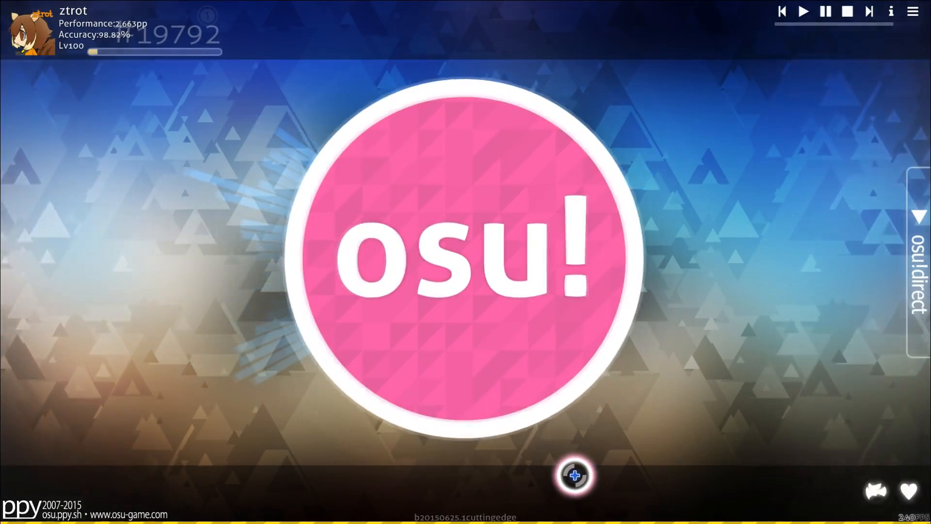
{"action": "mouse_move", "coordinate": [661, 333]}
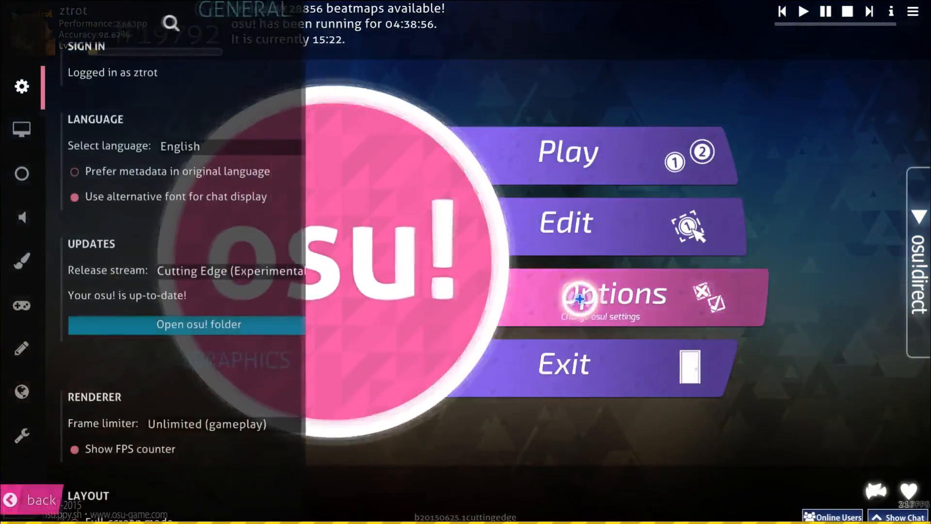
Open the Release stream dropdown under Updates, showing Stable, Beta and Cutting Edge (Experimental).
{"action": "left_click", "coordinate": [241, 270]}
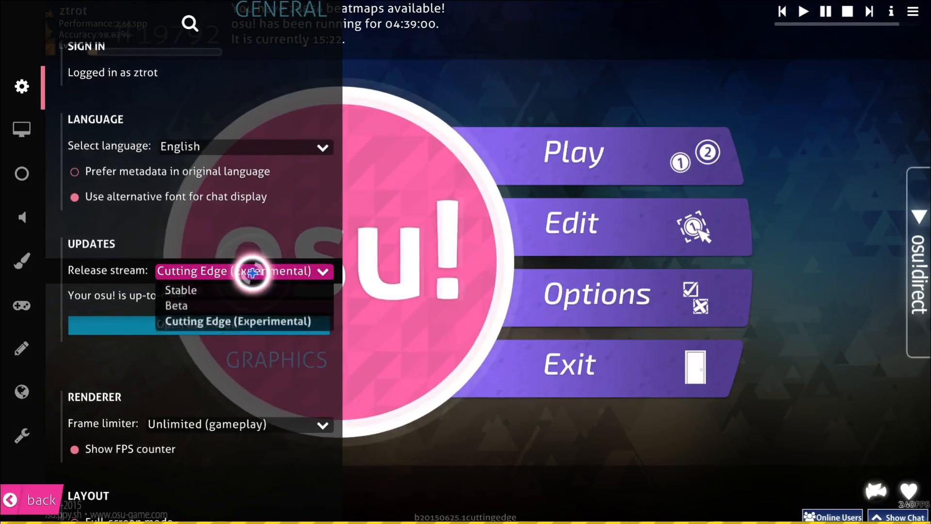
{"action": "mouse_move", "coordinate": [246, 307]}
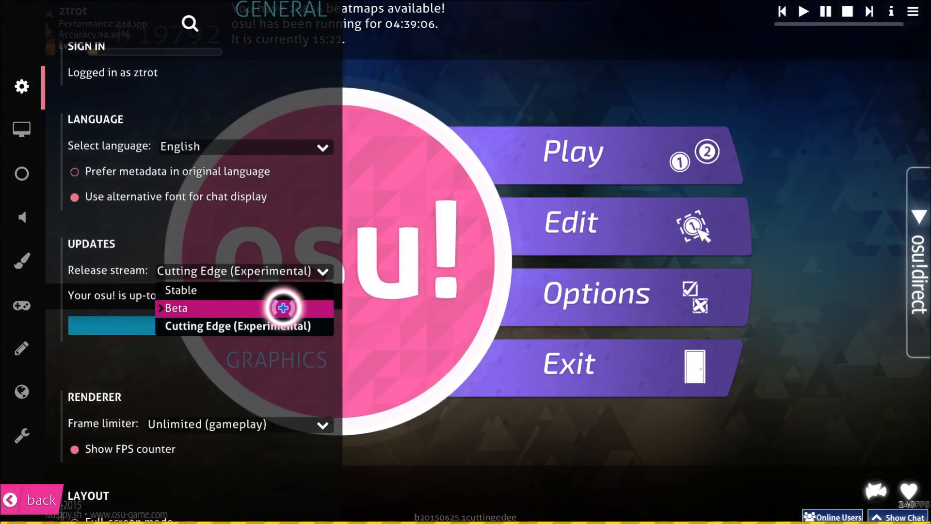
{"action": "mouse_move", "coordinate": [275, 294]}
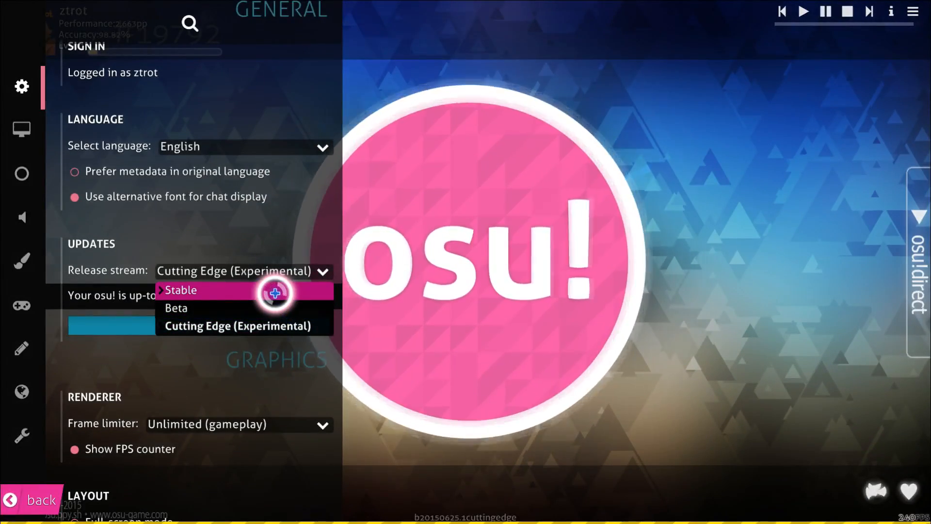
{"action": "mouse_move", "coordinate": [274, 326]}
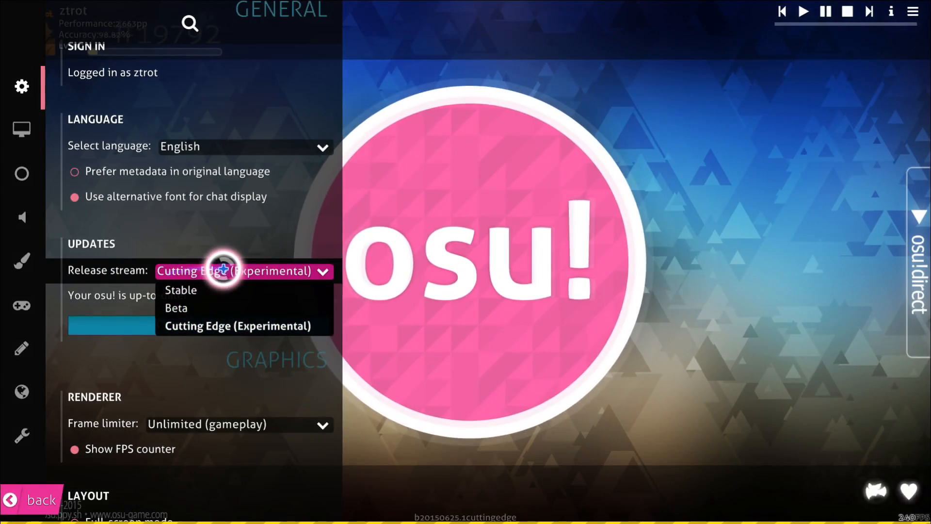
{"action": "mouse_move", "coordinate": [211, 292]}
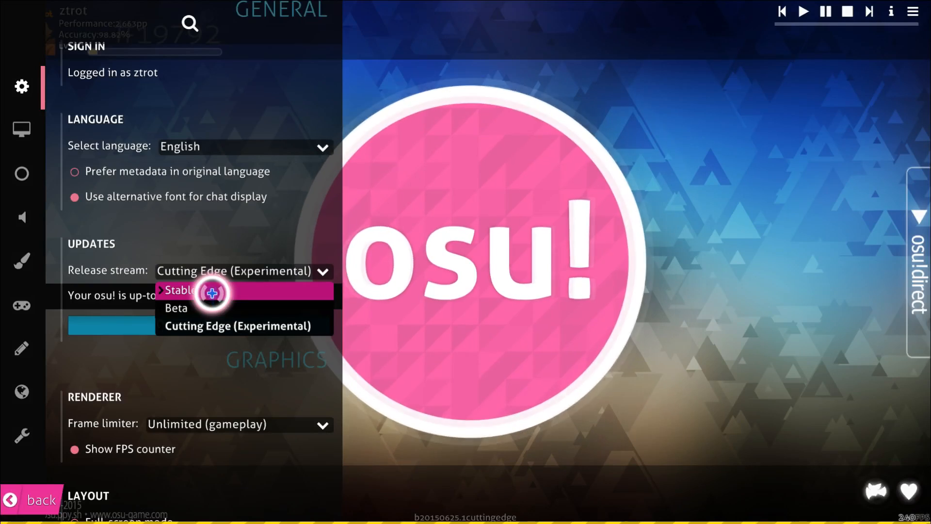
{"action": "left_click", "coordinate": [180, 290]}
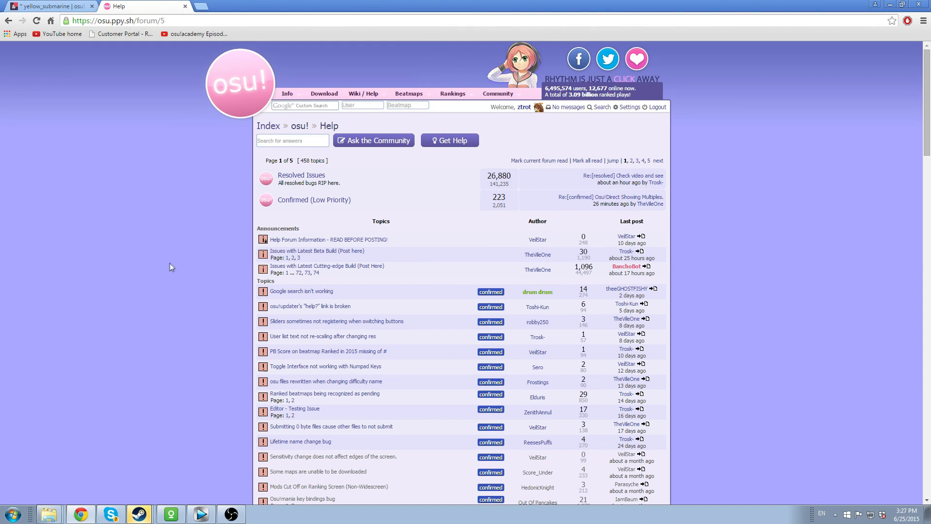
{"action": "mouse_move", "coordinate": [232, 241]}
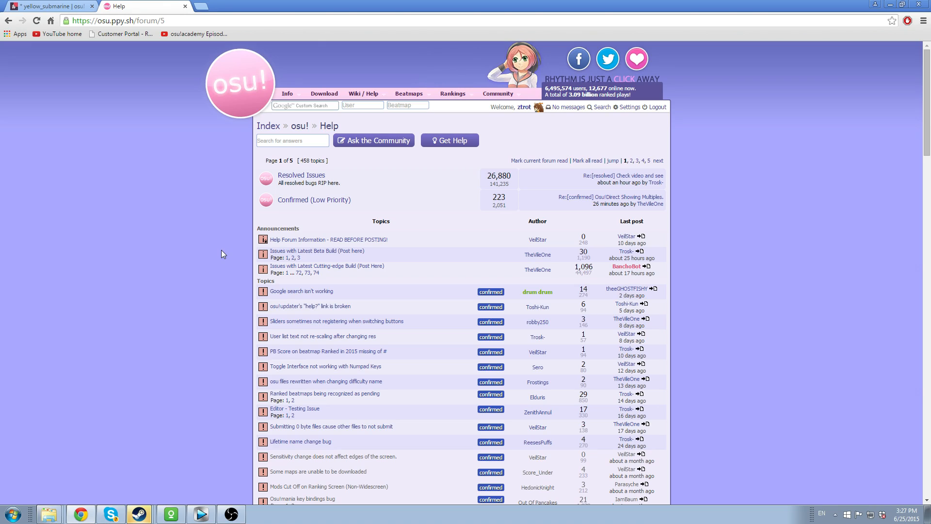
{"action": "mouse_move", "coordinate": [450, 140]}
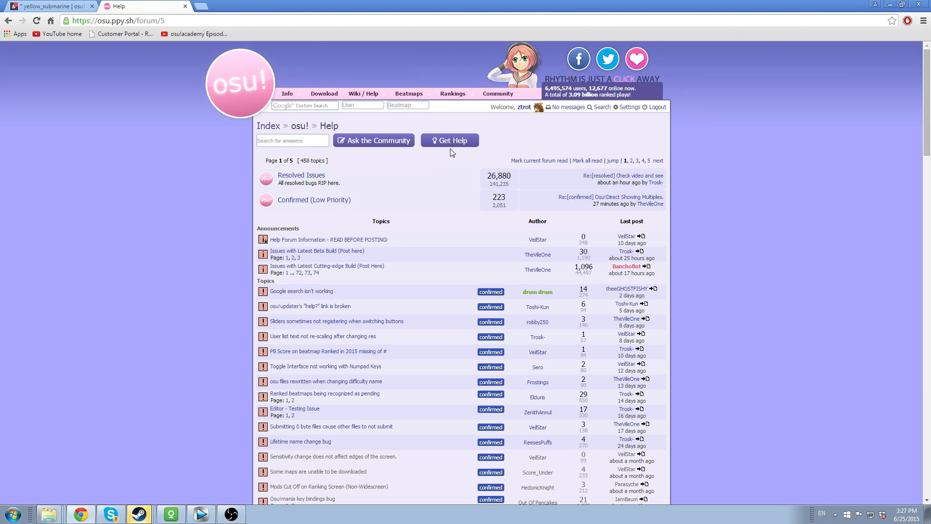
{"action": "mouse_move", "coordinate": [374, 140]}
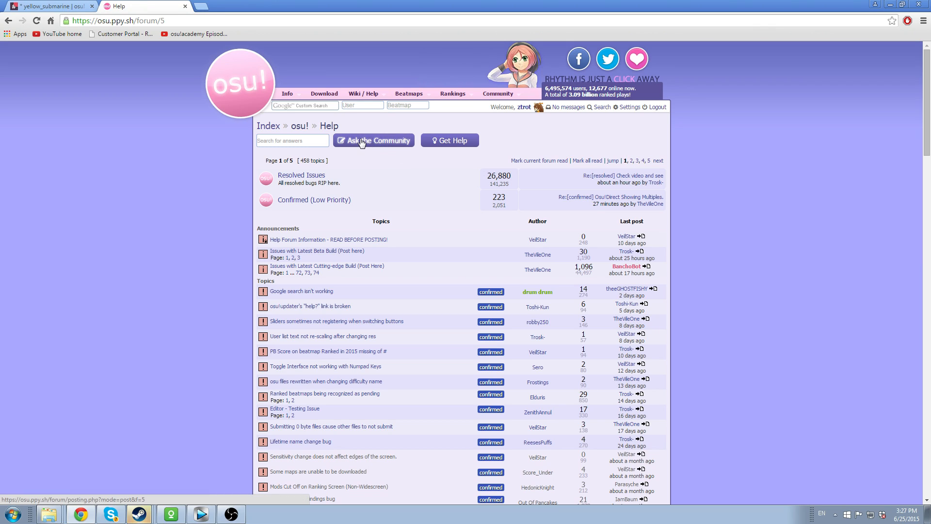
{"action": "mouse_move", "coordinate": [412, 237]}
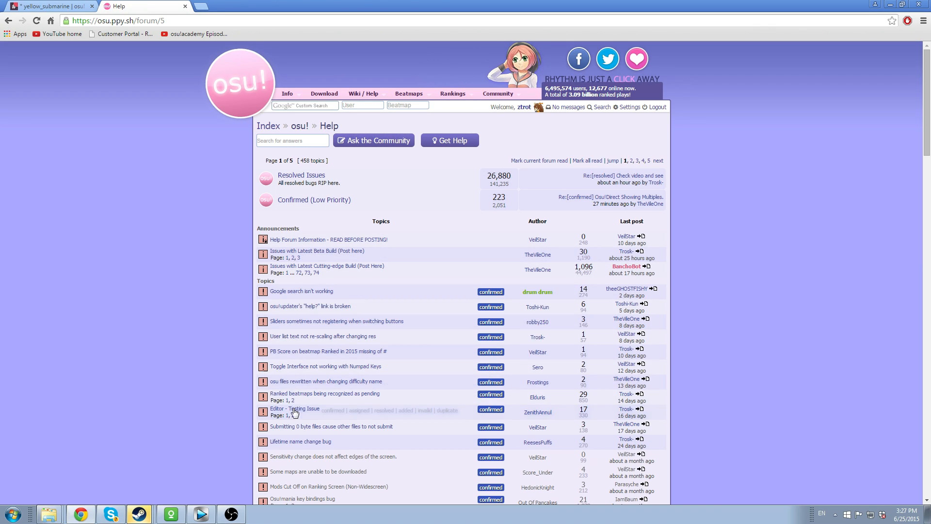
Scroll down through the Help board's confirmed bug topics and back up to the top.
{"action": "scroll", "scroll_direction": "down", "scroll_amount": 3}
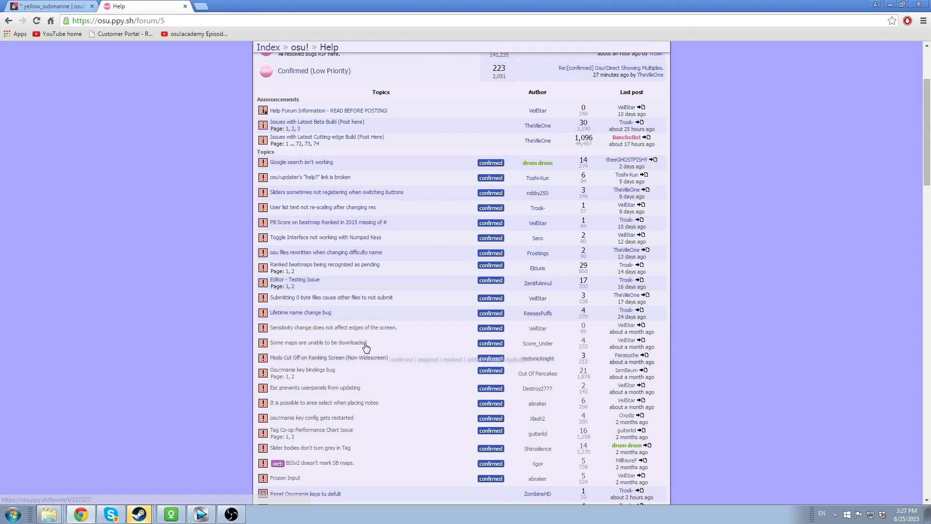
{"action": "scroll", "scroll_direction": "up", "scroll_amount": 3}
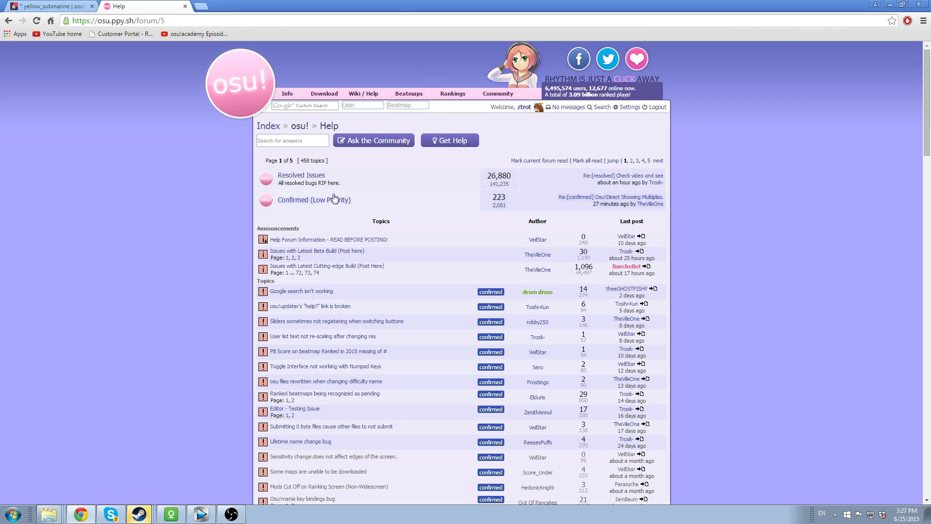
{"action": "mouse_move", "coordinate": [300, 175]}
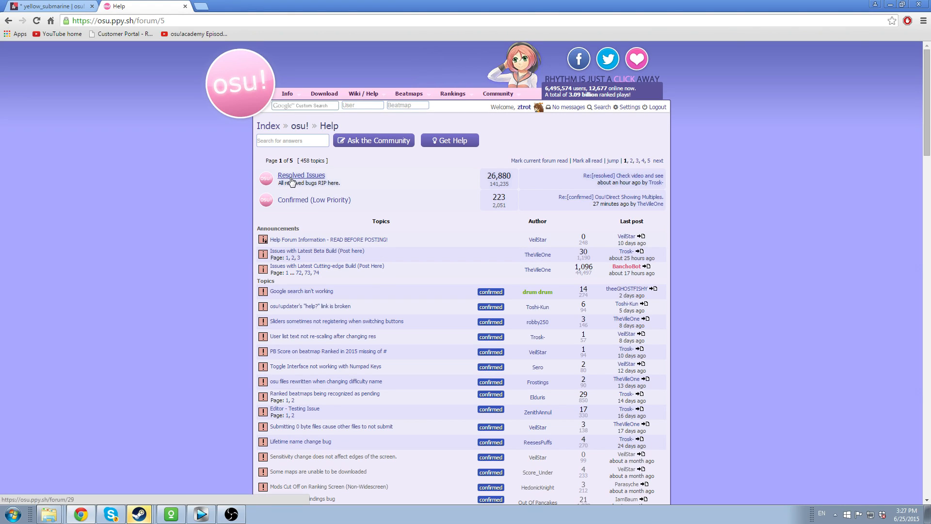
{"action": "left_click", "coordinate": [301, 174]}
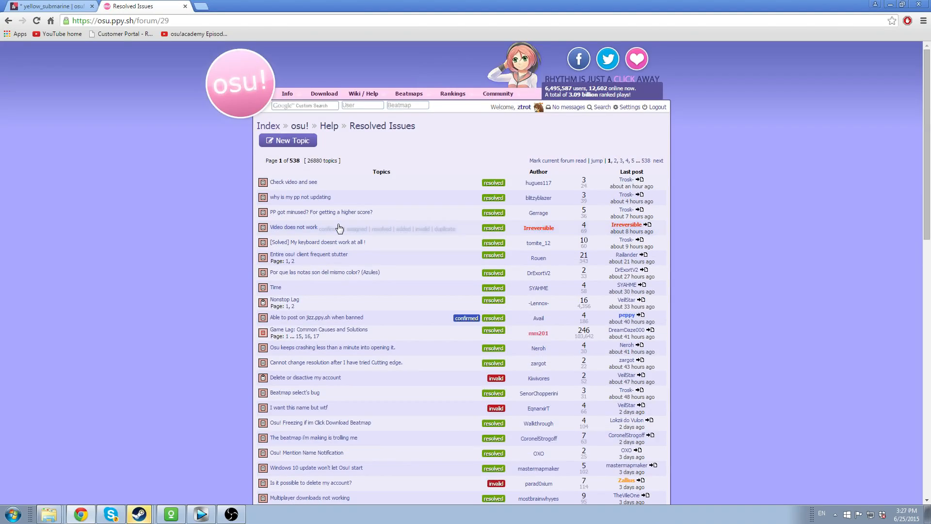
{"action": "scroll", "scroll_direction": "down", "scroll_amount": 3}
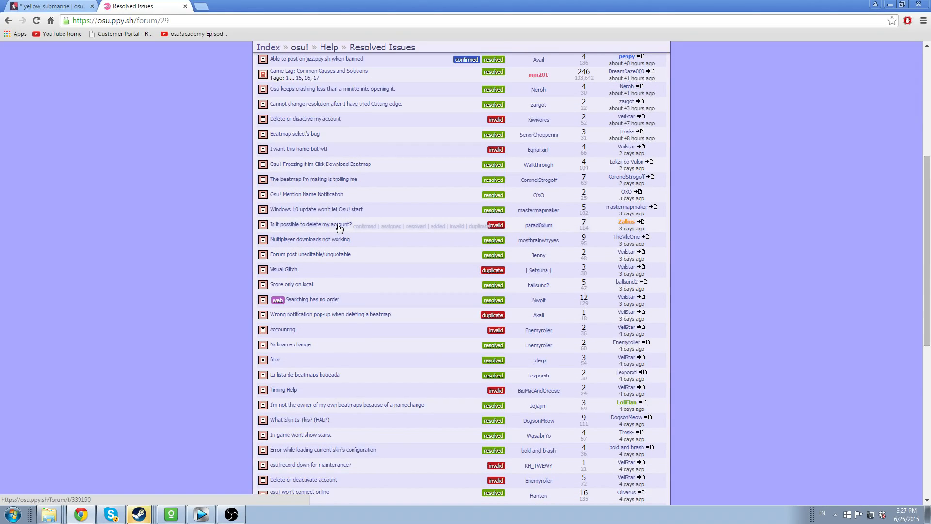
{"action": "scroll", "scroll_direction": "up", "scroll_amount": 3}
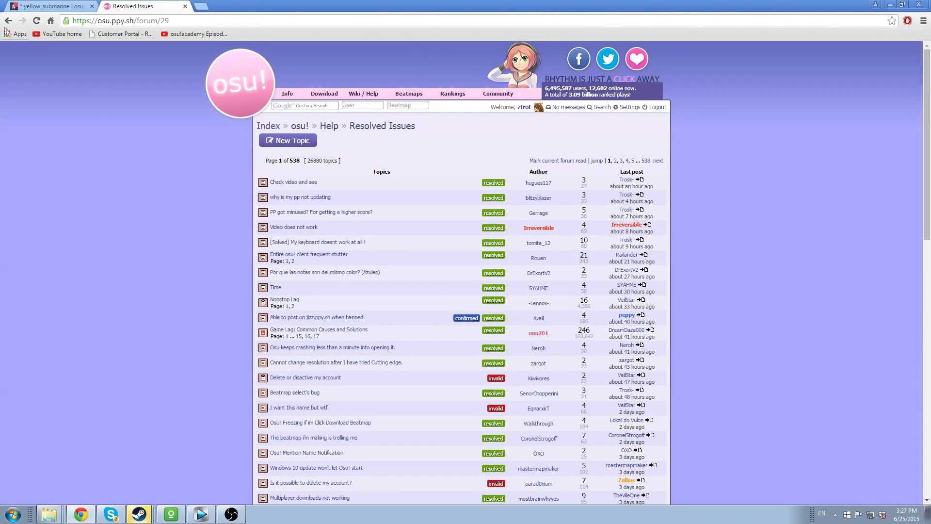
{"action": "left_click", "coordinate": [328, 125]}
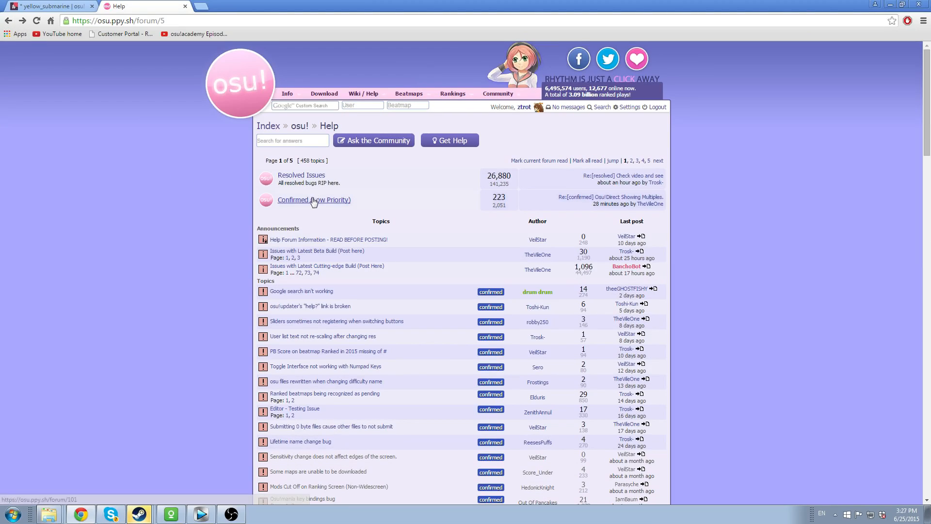
{"action": "left_click", "coordinate": [314, 200]}
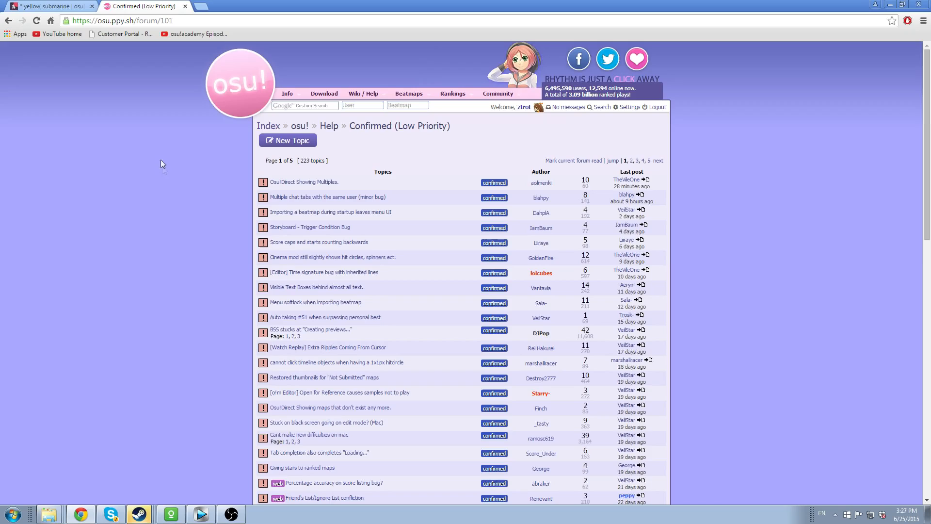
{"action": "left_click", "coordinate": [329, 125]}
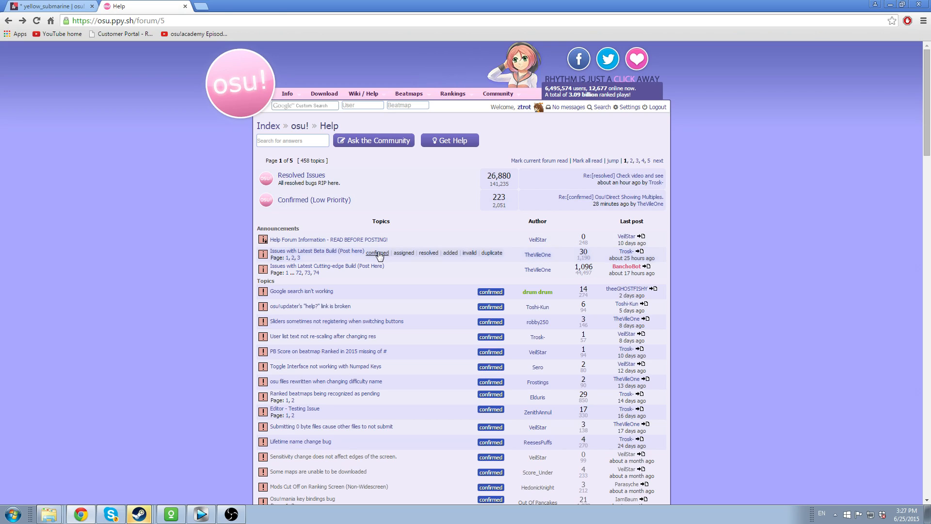
{"action": "mouse_move", "coordinate": [125, 491]}
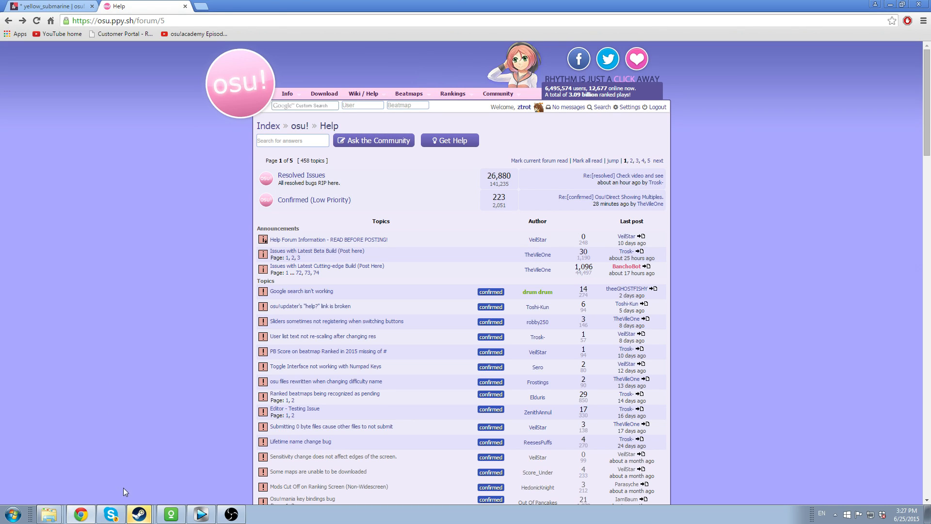